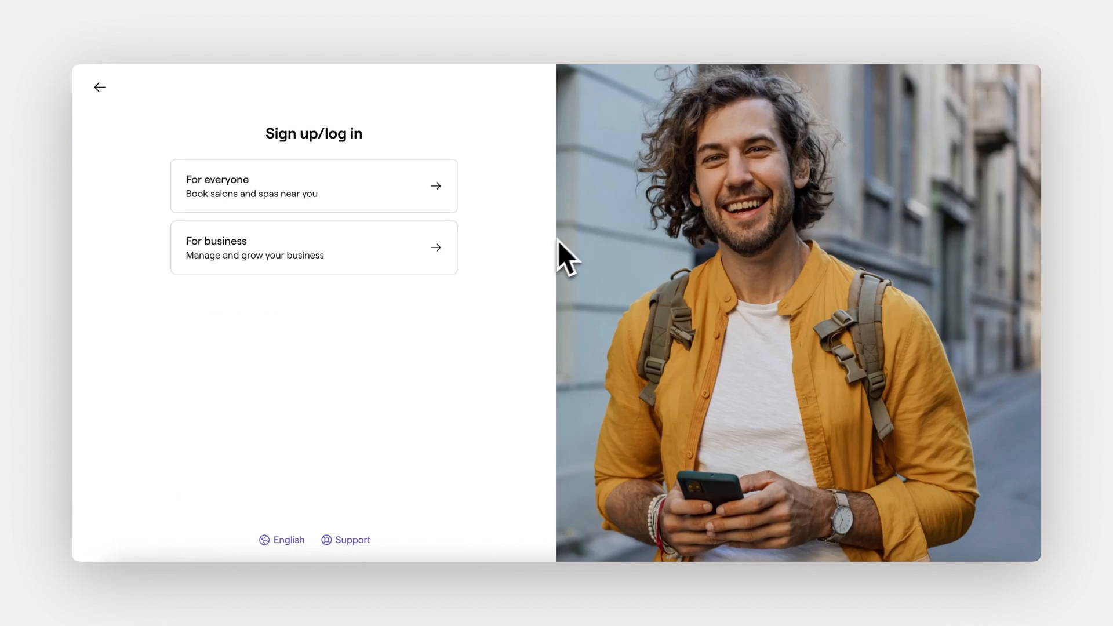
- Choose the 'For business' option to sign up as a business
click(313, 247)
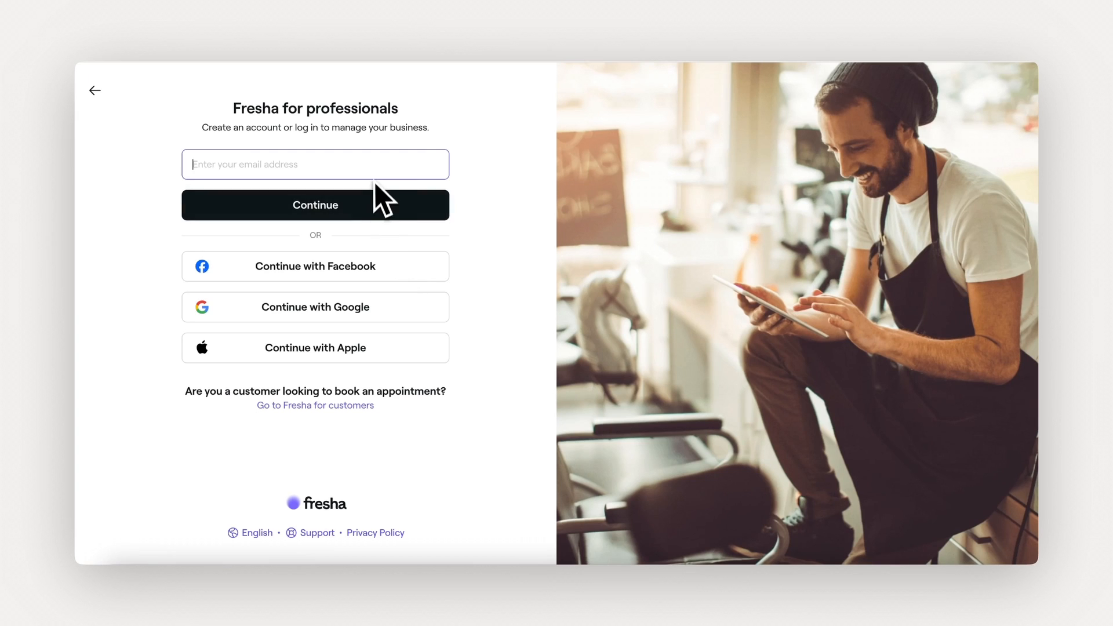
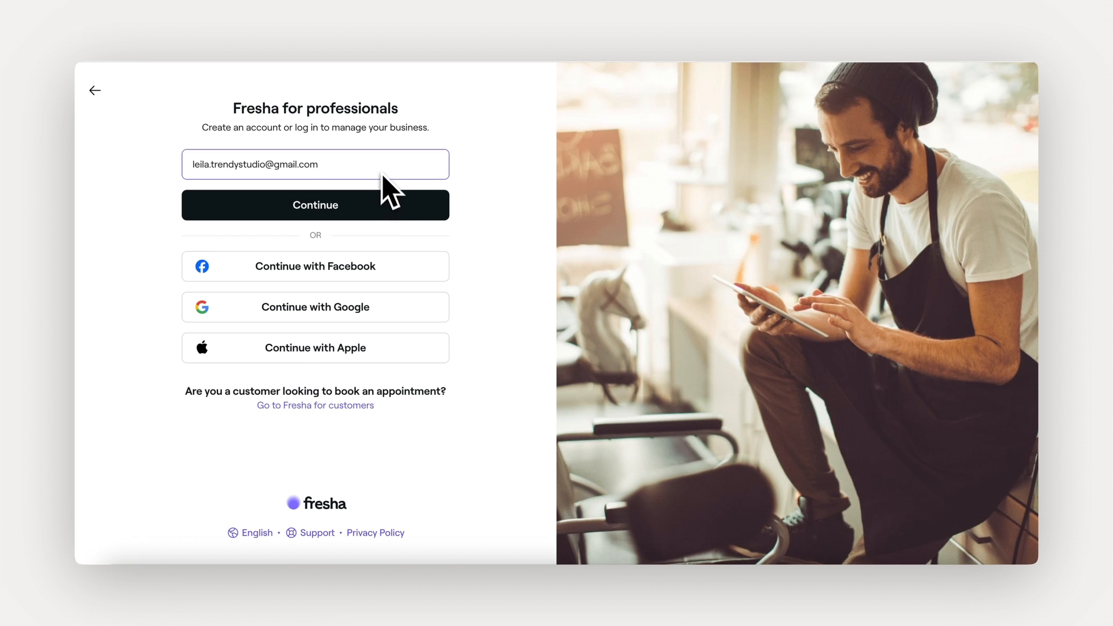
click(315, 204)
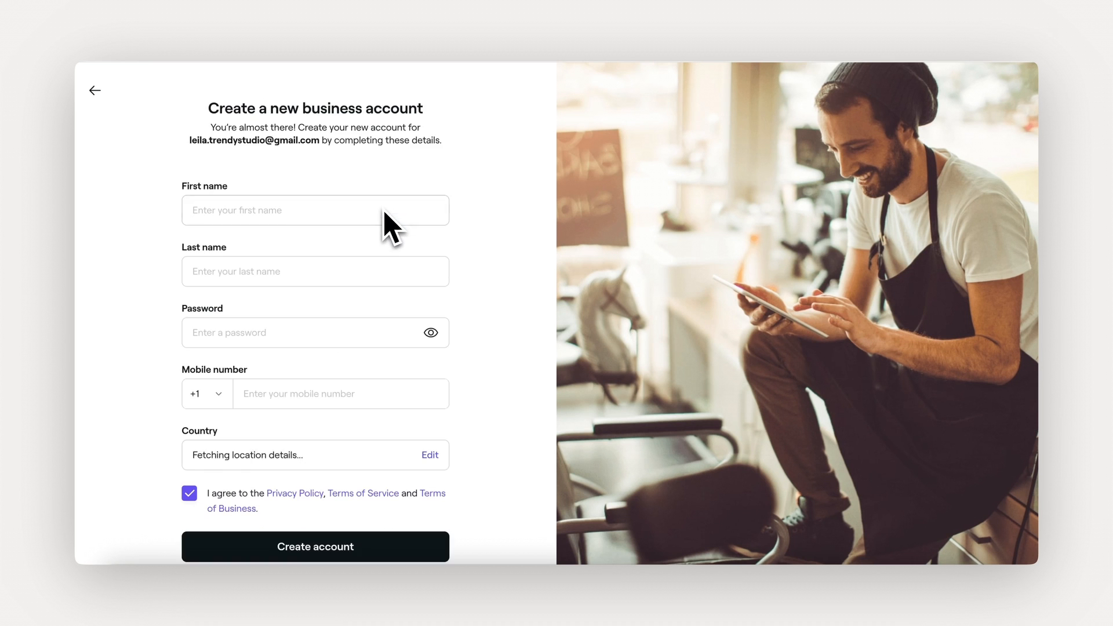
- Fill in the owner's name and details, create the account and send the mobile verification code
click(314, 210)
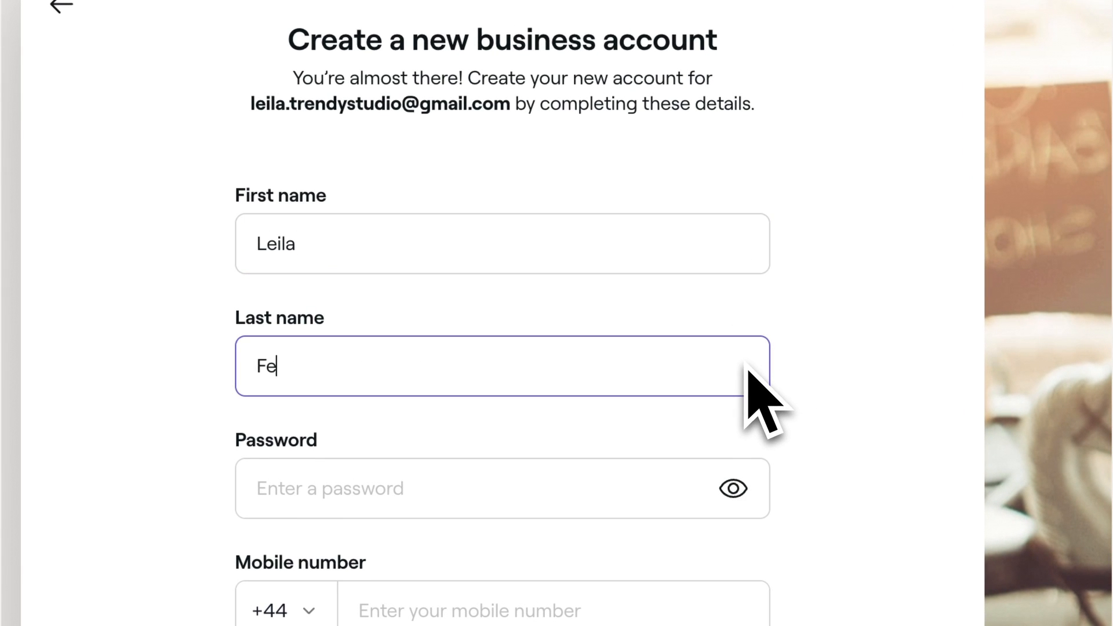
text(rnandez)
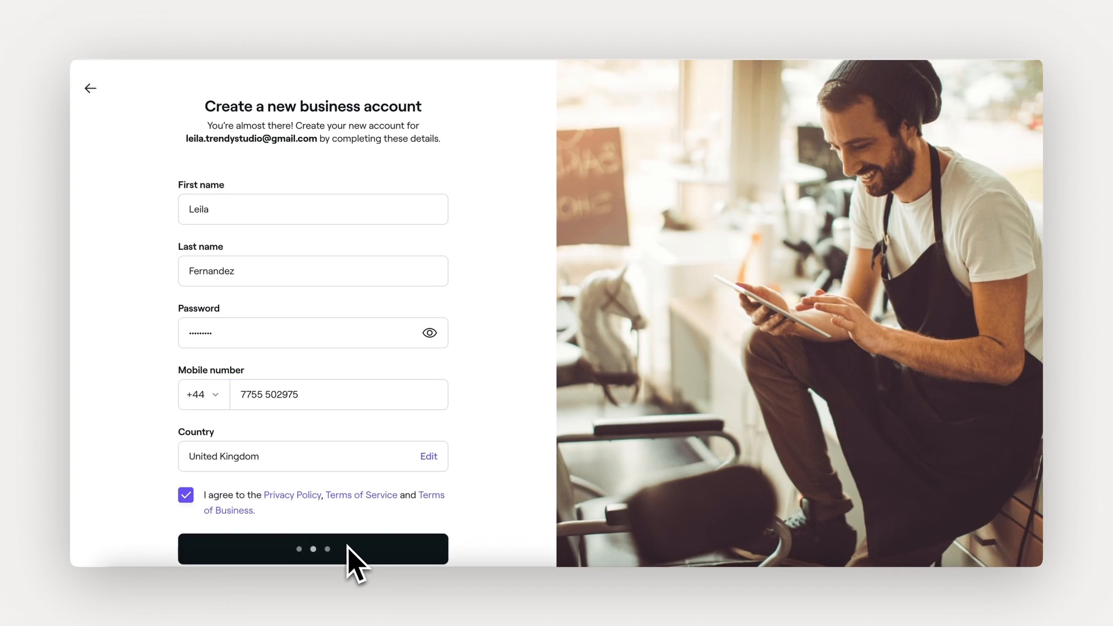
click(311, 549)
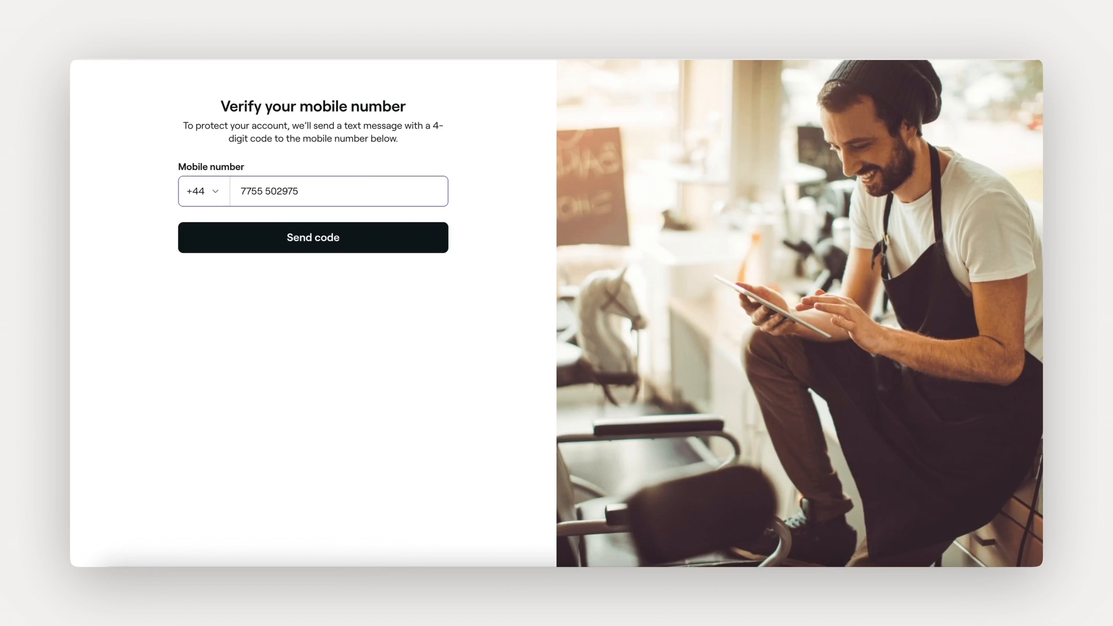
click(312, 236)
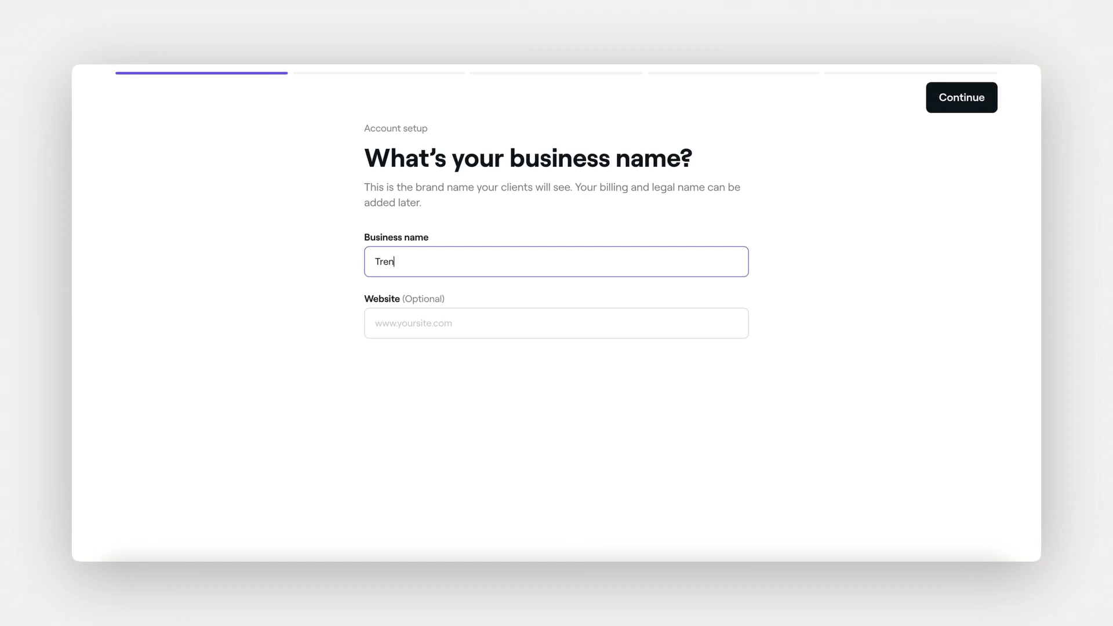
text(dy Studio)
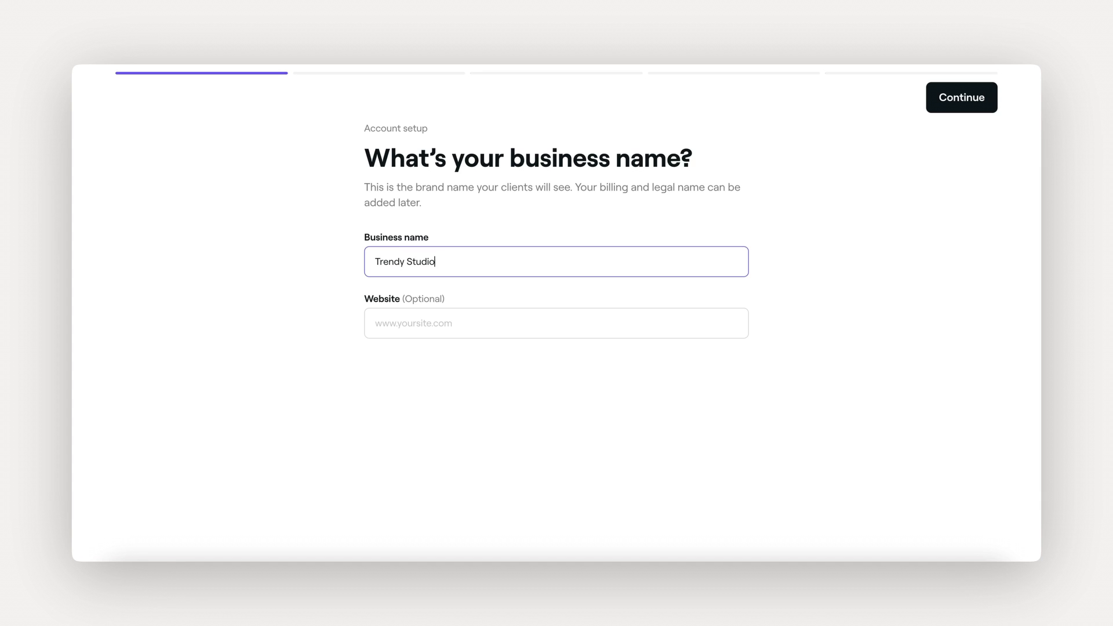
text(www.trendyst)
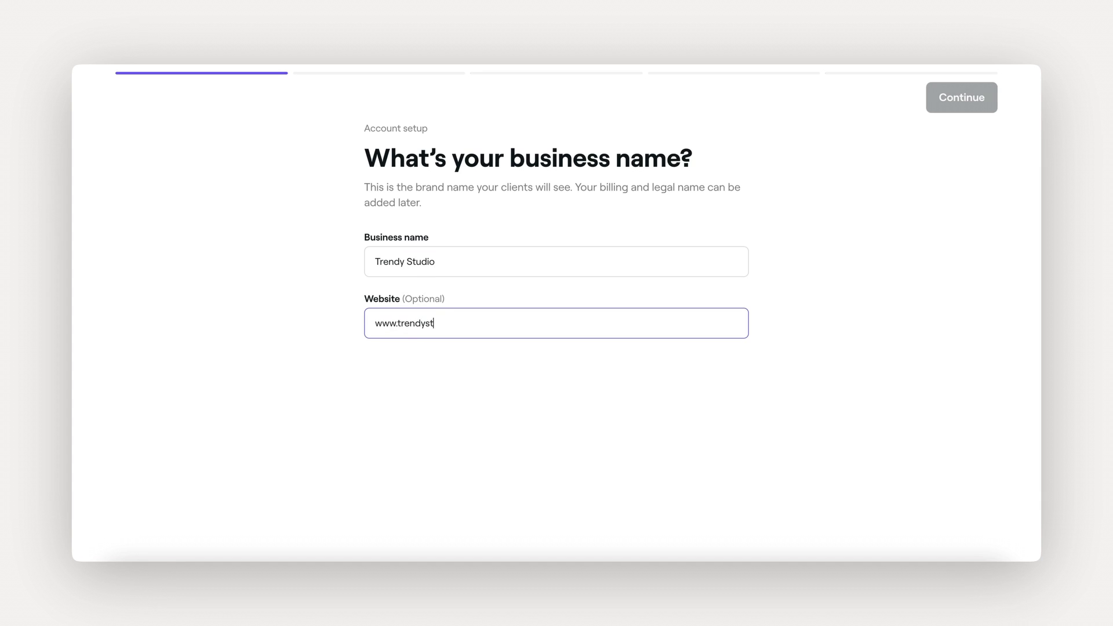
click(961, 98)
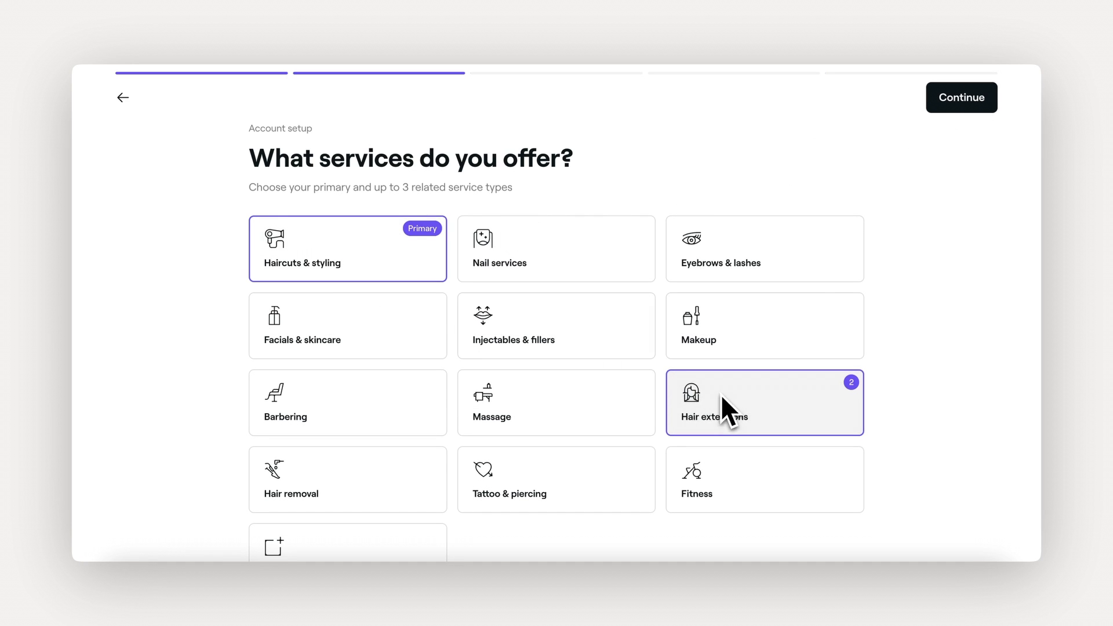
- Confirm Haircuts & styling and Hair extensions as services and choose the team size
click(961, 98)
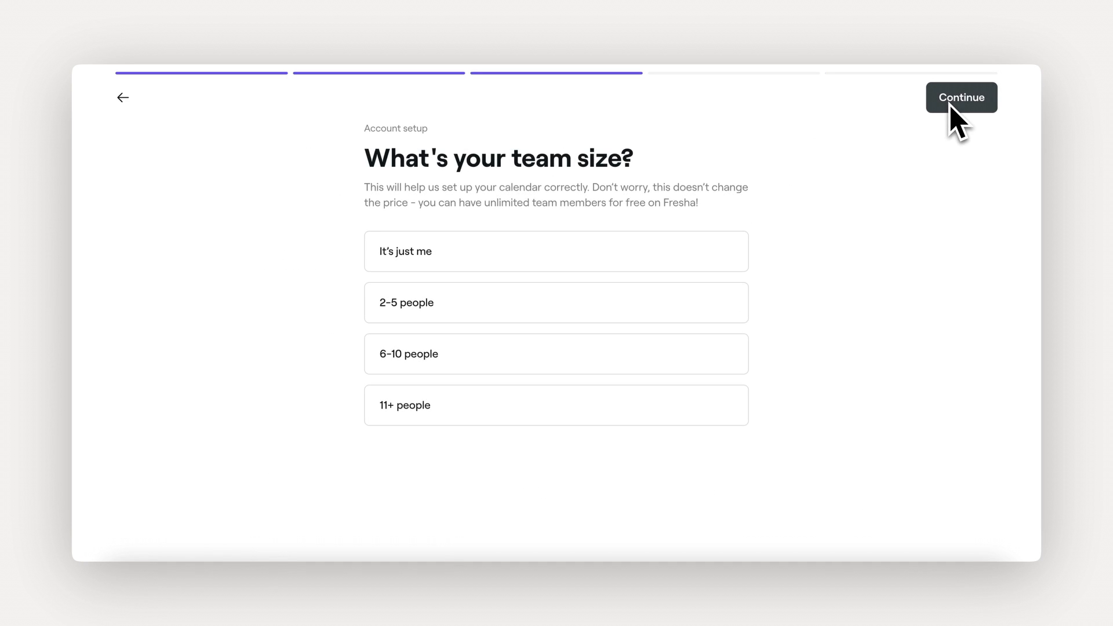
click(961, 97)
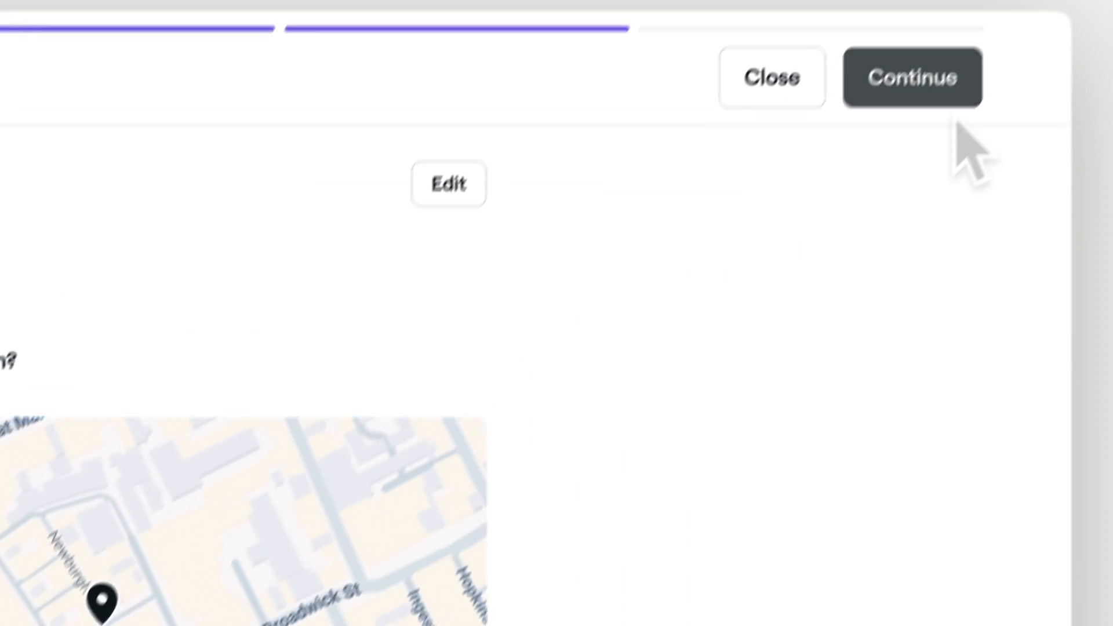
- Confirm the business location and answer the current software question
click(912, 78)
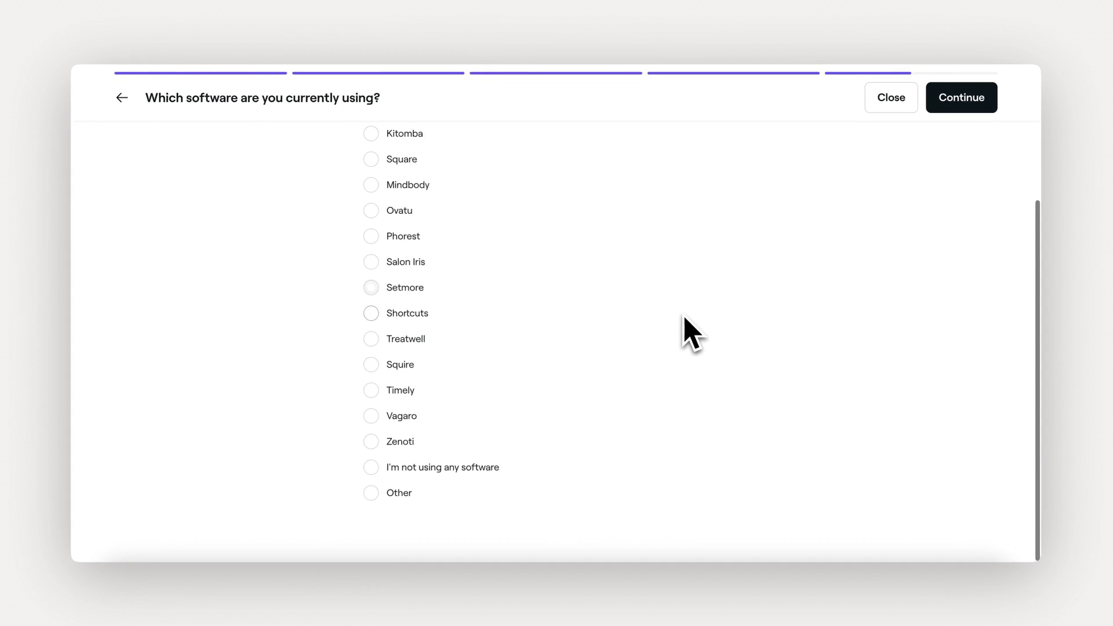
click(961, 97)
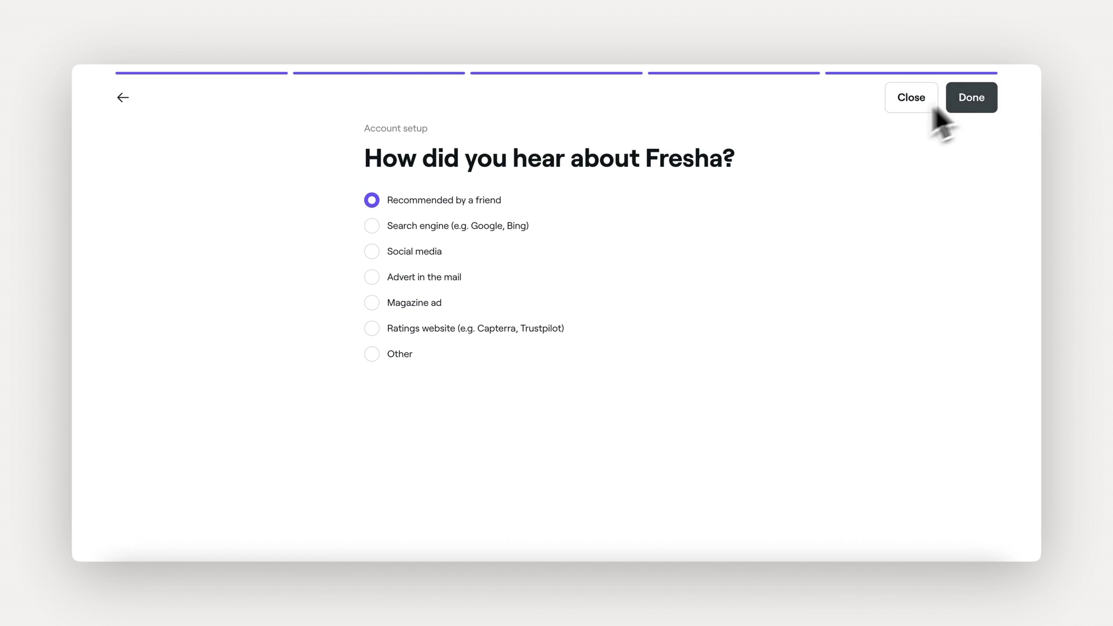